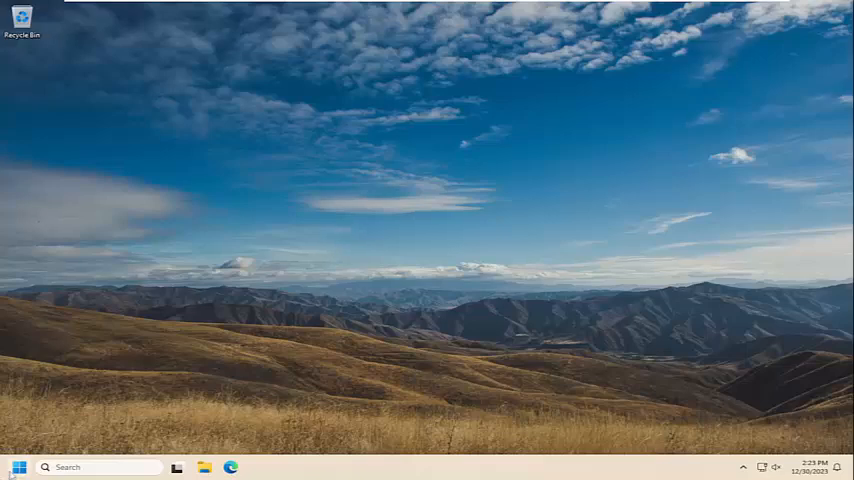
Search Start for 'mail' and open the Mail app's App settings page.
{"action": "type", "text": "mail"}
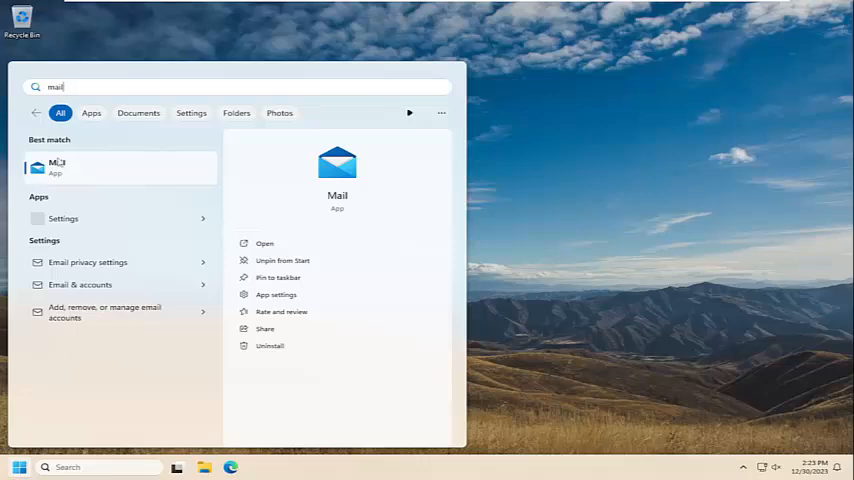
{"action": "right_click", "coordinate": [57, 166]}
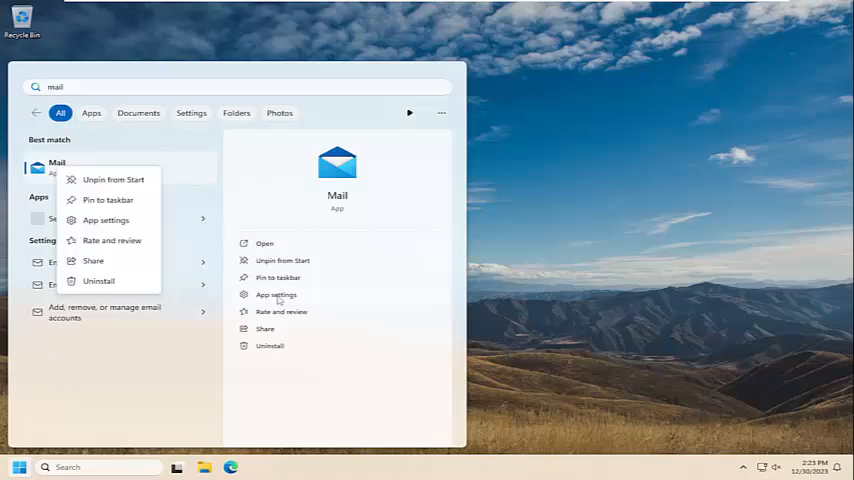
{"action": "left_click", "coordinate": [276, 294]}
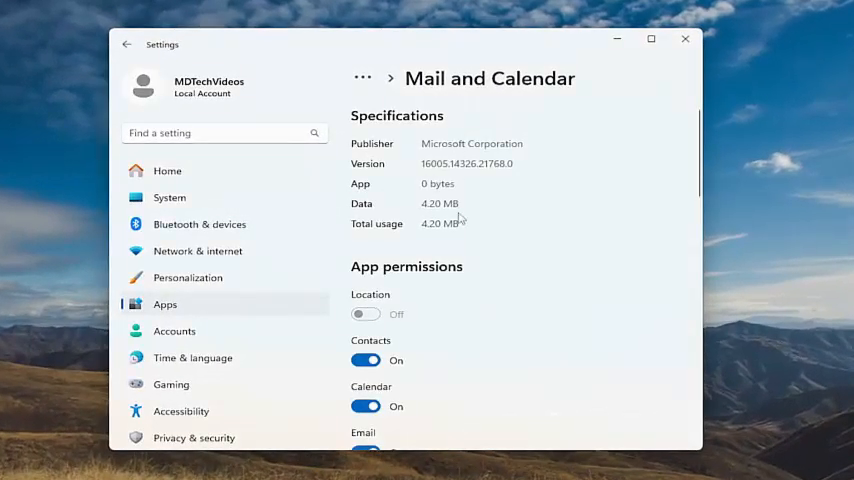
Repair the Mail and Calendar app from the Reset section.
{"action": "scroll", "scroll_direction": "down", "scroll_amount": 3}
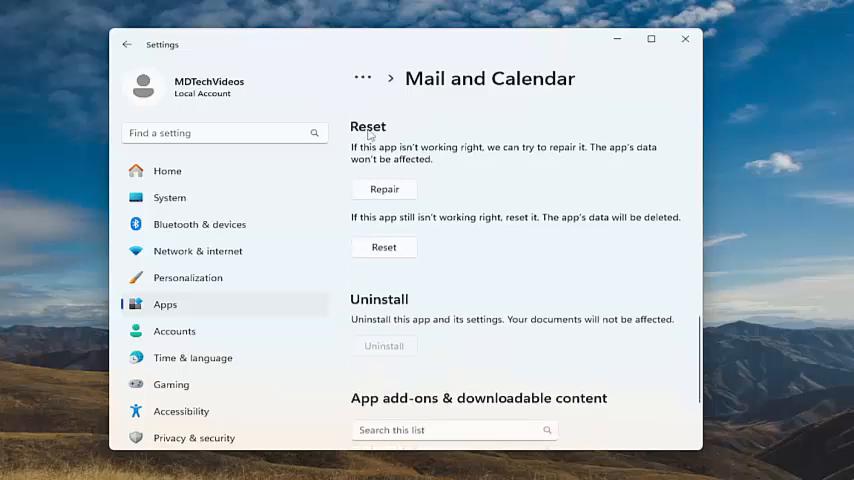
{"action": "mouse_move", "coordinate": [446, 163]}
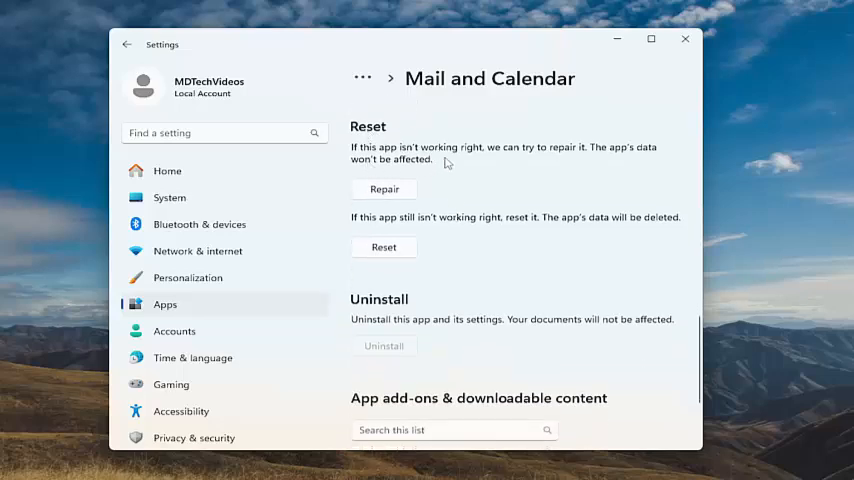
{"action": "mouse_move", "coordinate": [385, 168]}
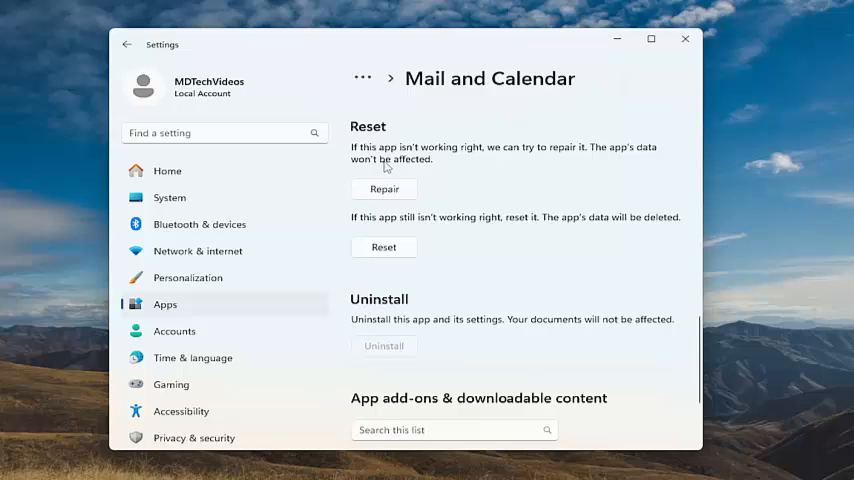
{"action": "left_click", "coordinate": [384, 189]}
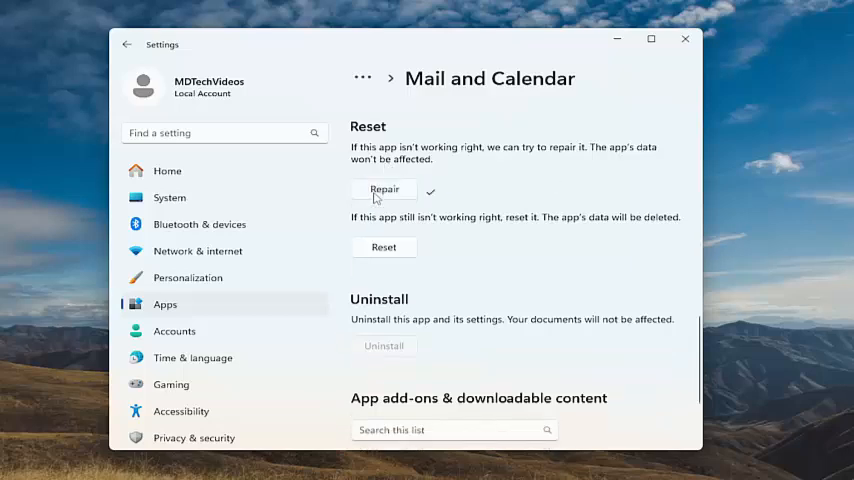
{"action": "mouse_move", "coordinate": [456, 177]}
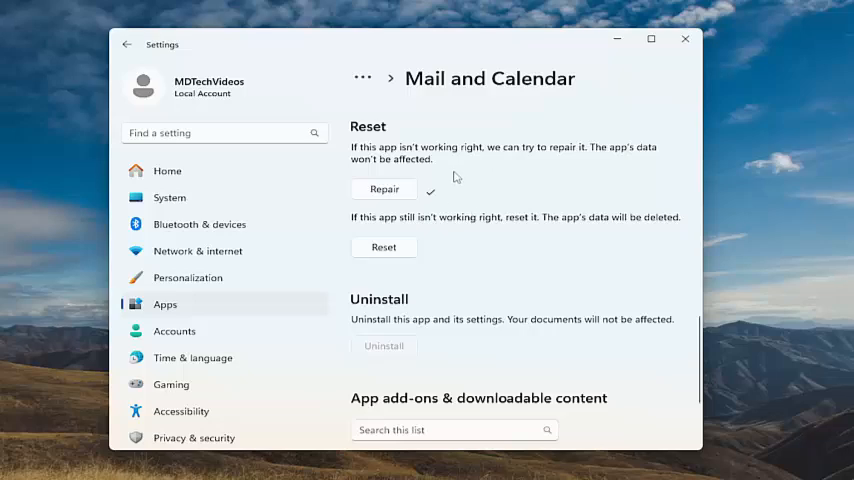
{"action": "mouse_move", "coordinate": [418, 139]}
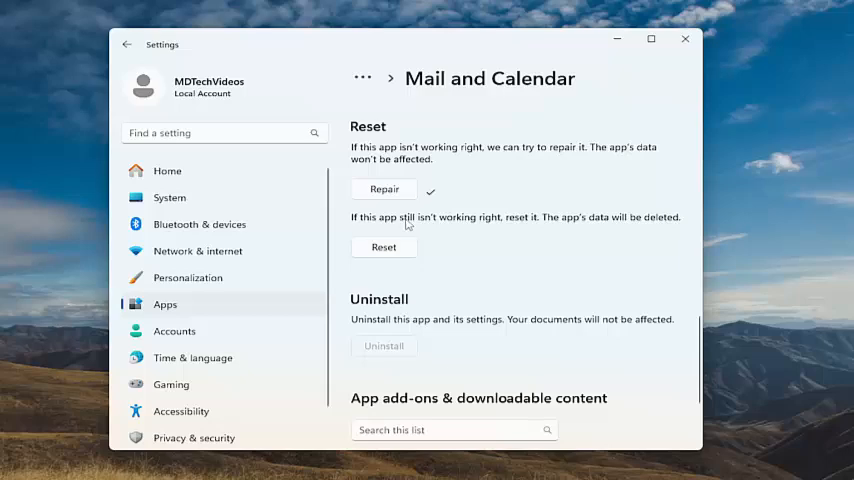
{"action": "mouse_move", "coordinate": [450, 246]}
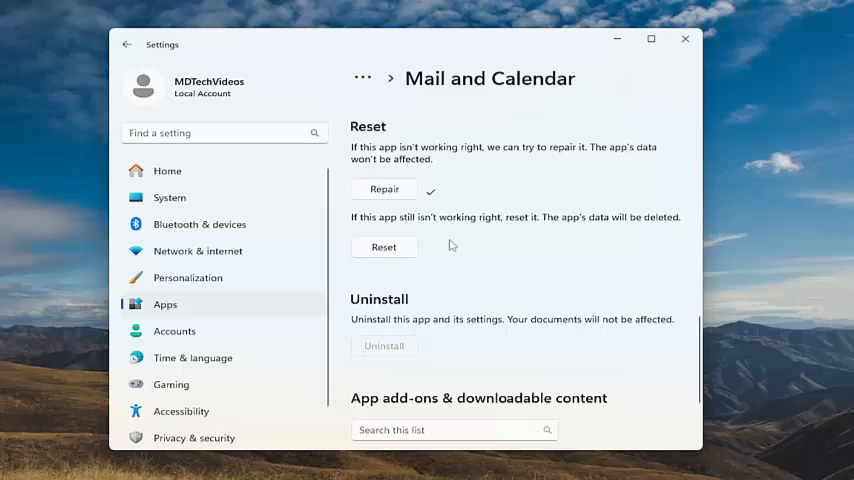
Begin resetting Mail and Calendar, bringing up the data-deletion confirmation.
{"action": "left_click", "coordinate": [384, 247]}
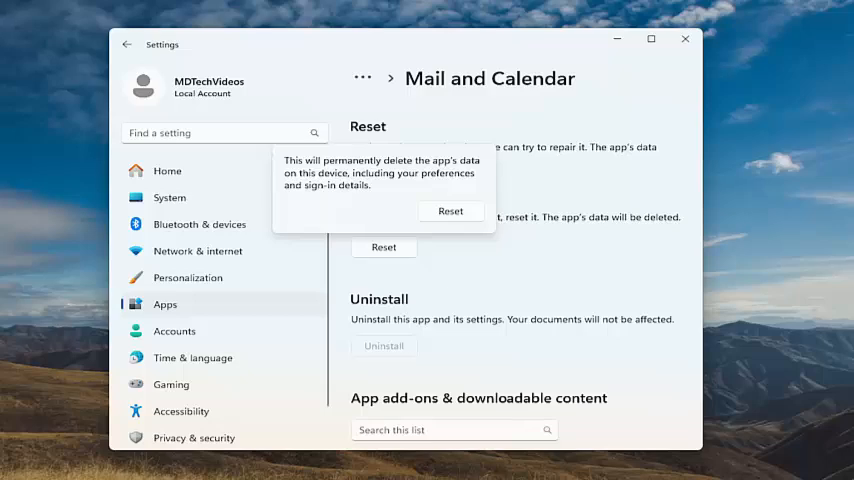
{"action": "mouse_move", "coordinate": [437, 300]}
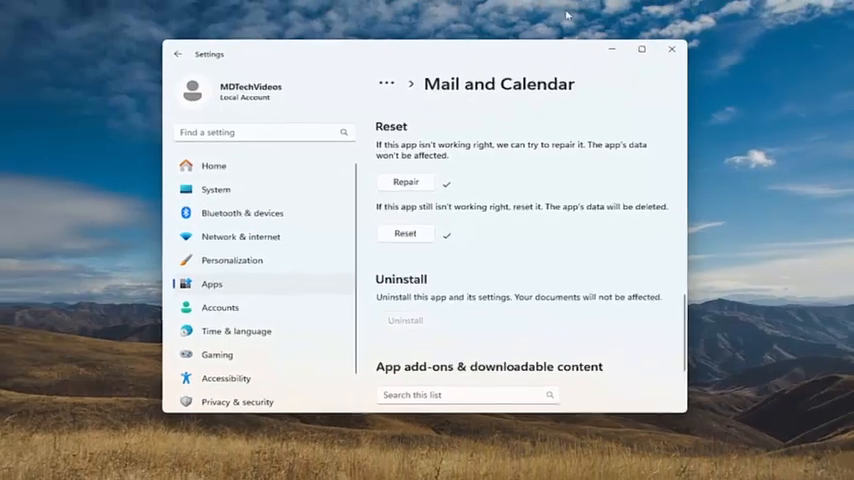
Open the Shut down or sign out options from the Start button's context menu.
{"action": "right_click", "coordinate": [17, 467]}
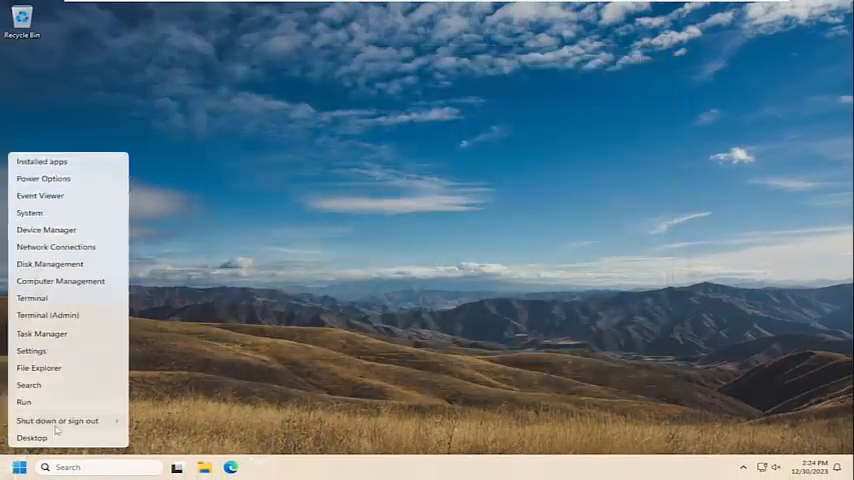
{"action": "left_click", "coordinate": [56, 420]}
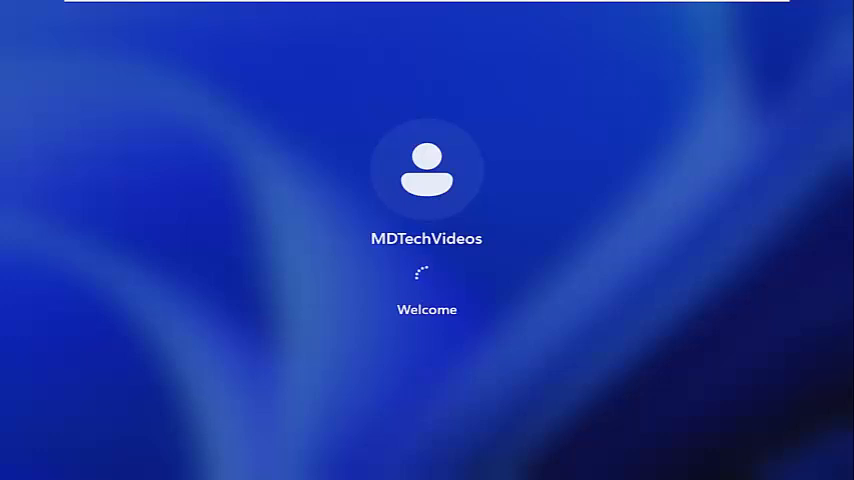